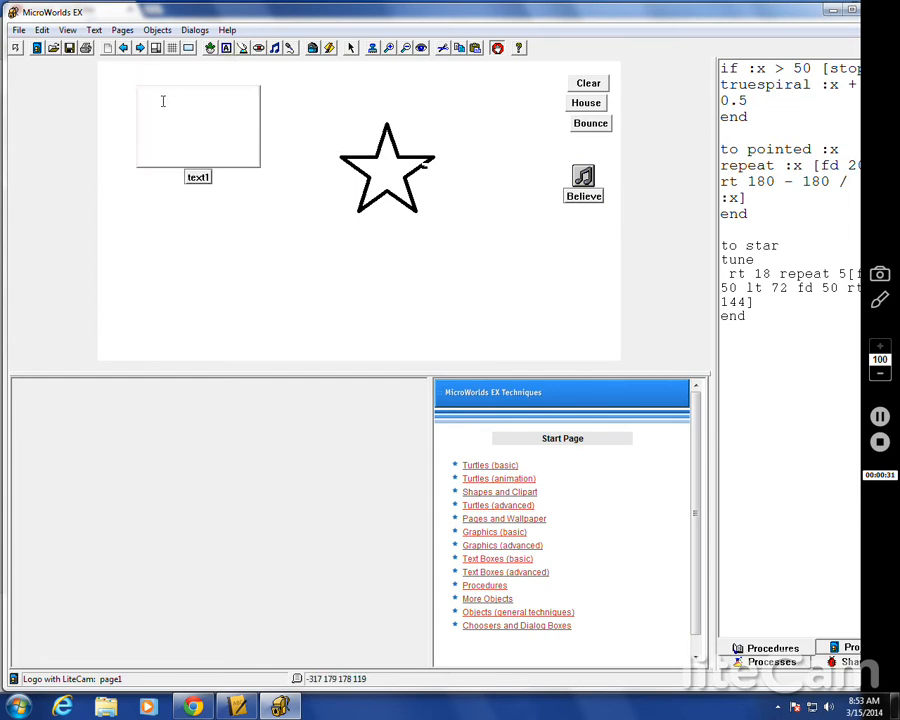
Type 'Hello There!' in a new text box and enlarge its font size.
text(Hello)
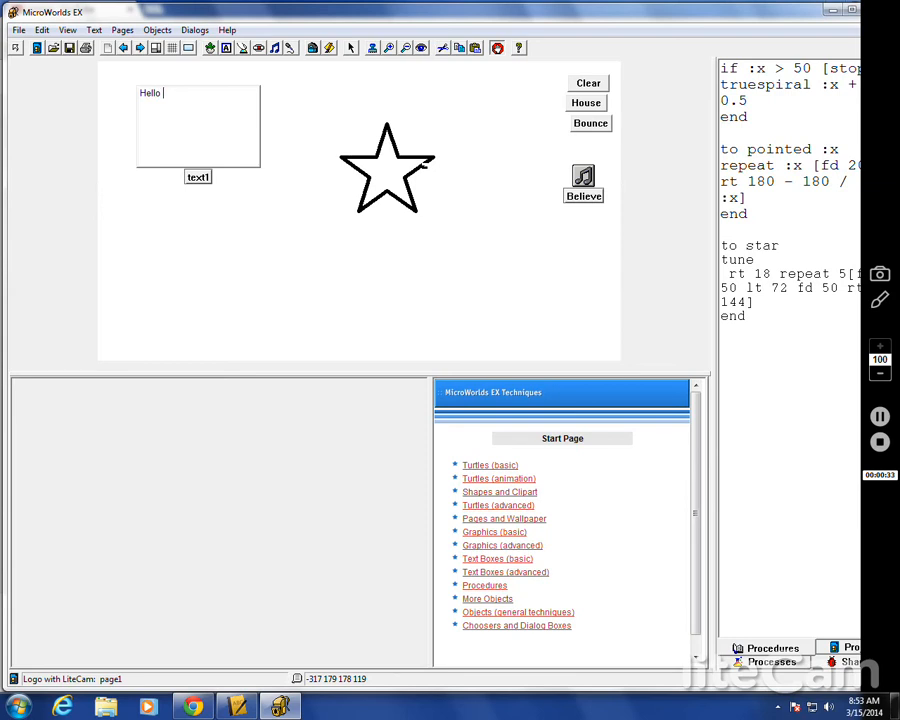
text(There!)
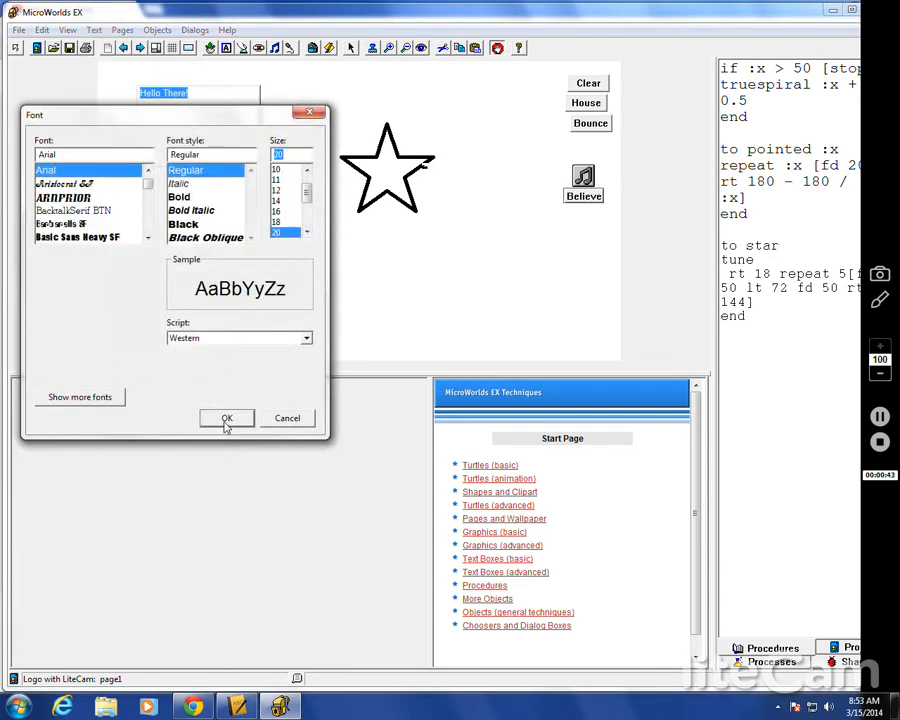
click(226, 418)
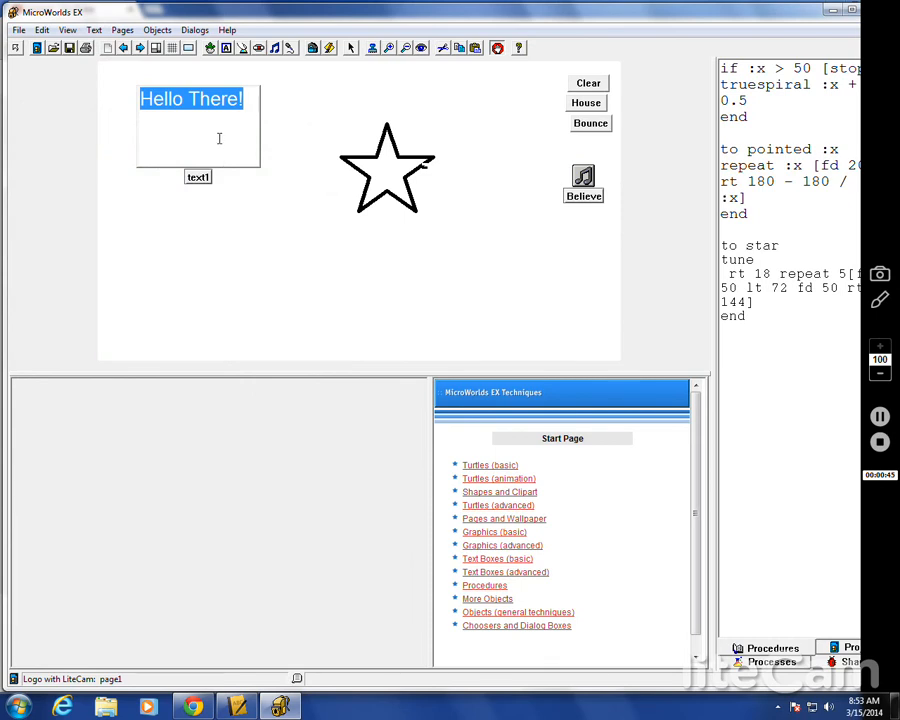
Make the Hello There! box transparent, then cancel the background's Edit and Transition dialogs.
right_click(220, 138)
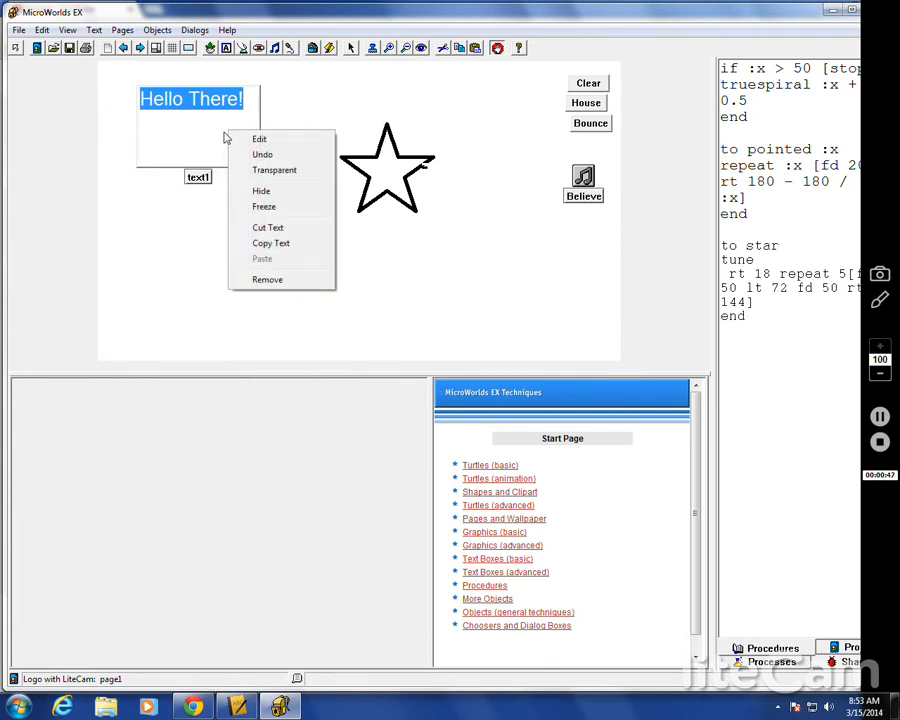
click(275, 169)
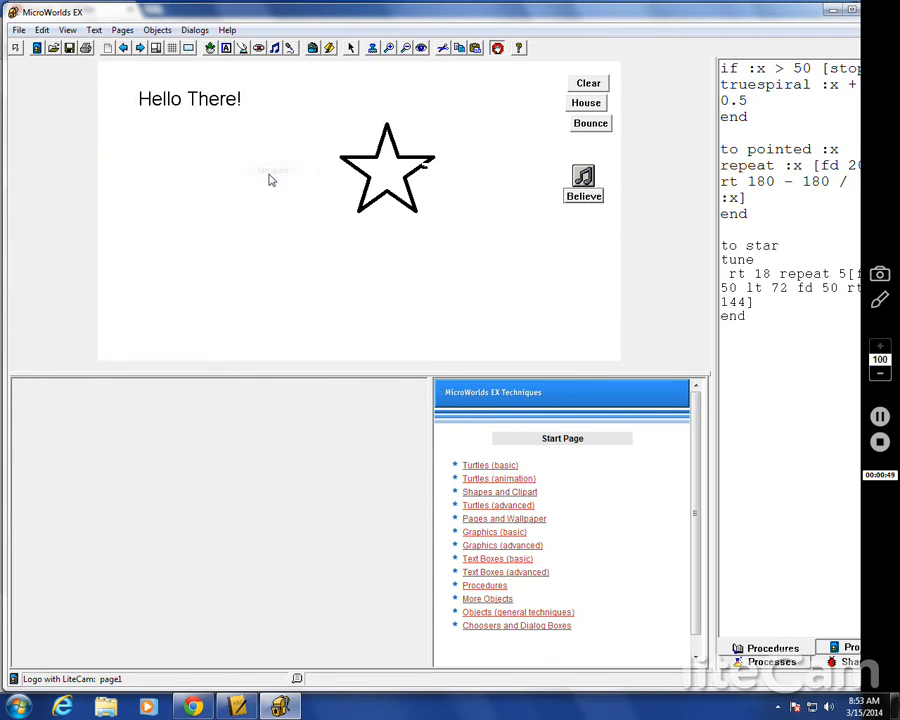
right_click(270, 170)
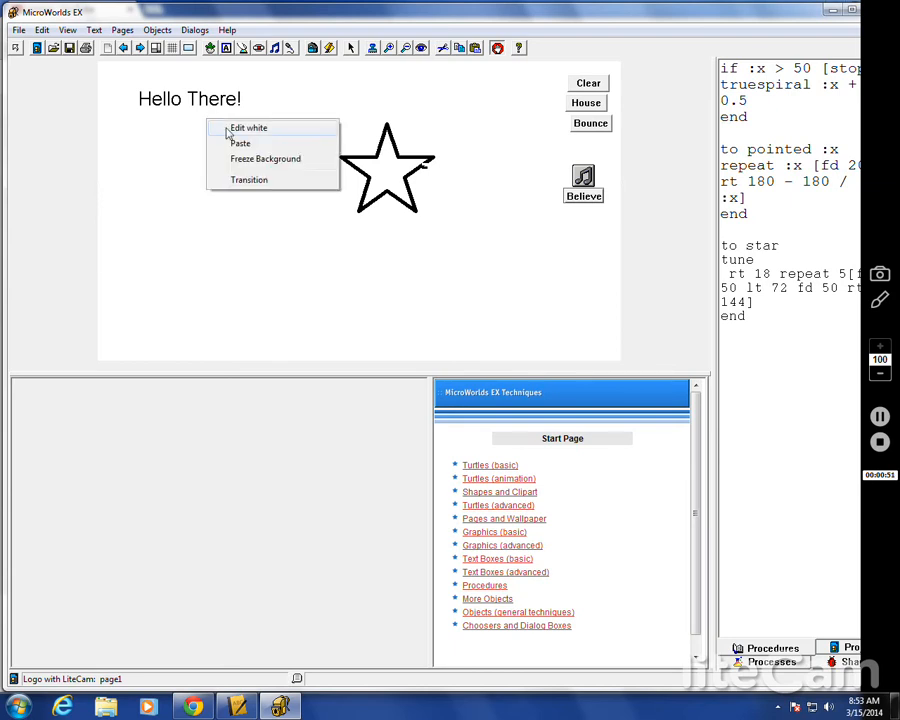
click(247, 127)
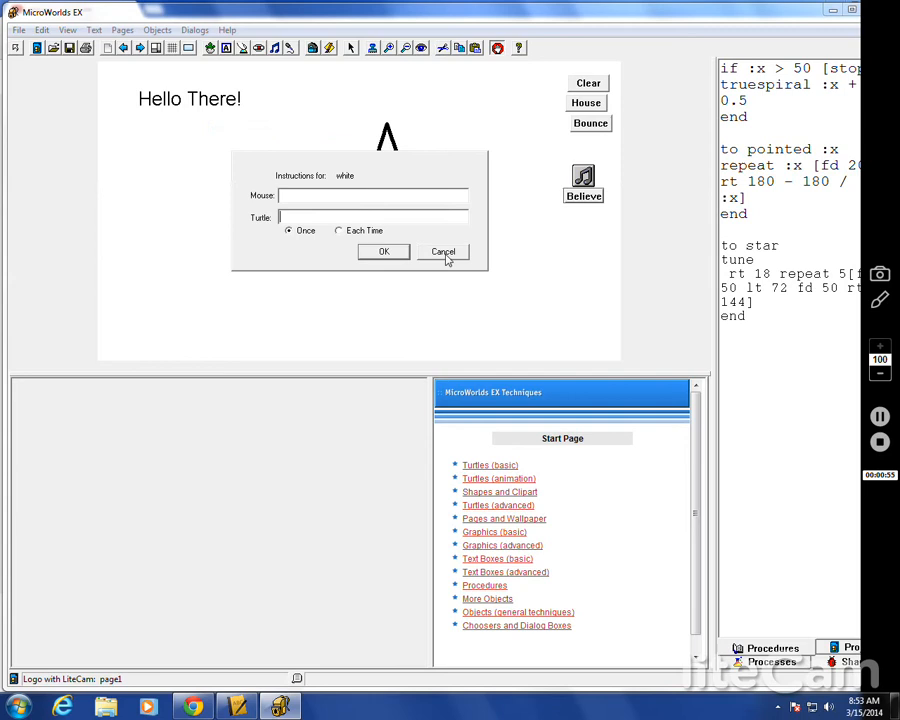
click(443, 251)
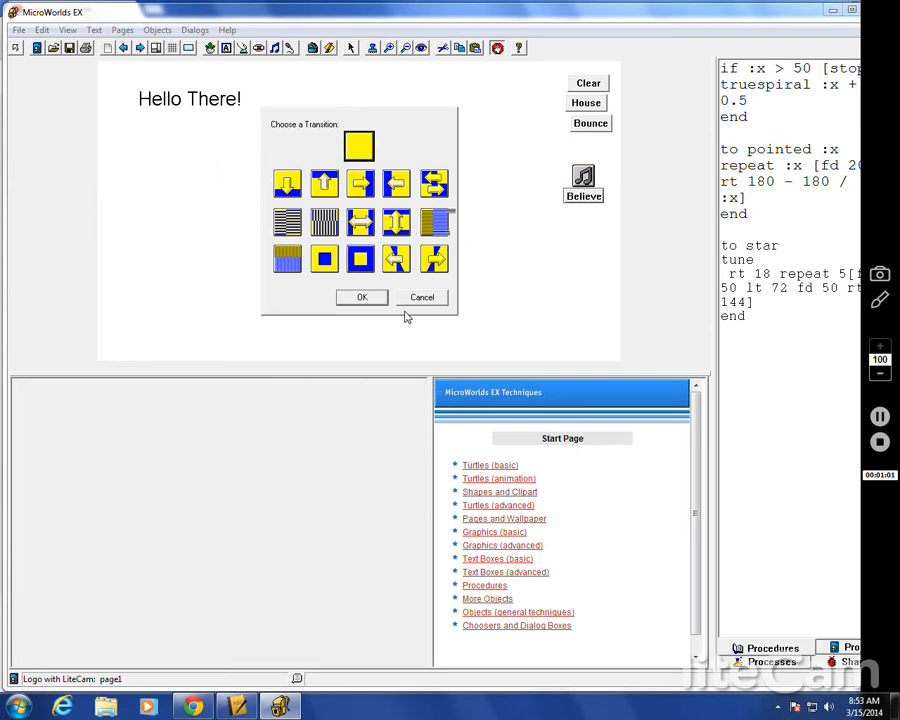
click(361, 297)
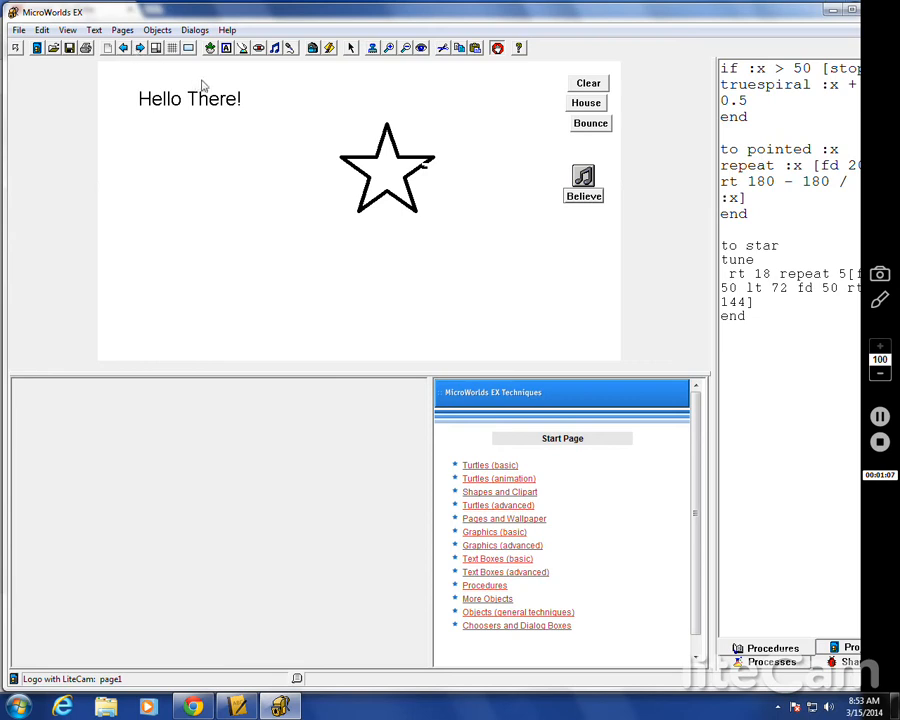
mouse_move(417, 57)
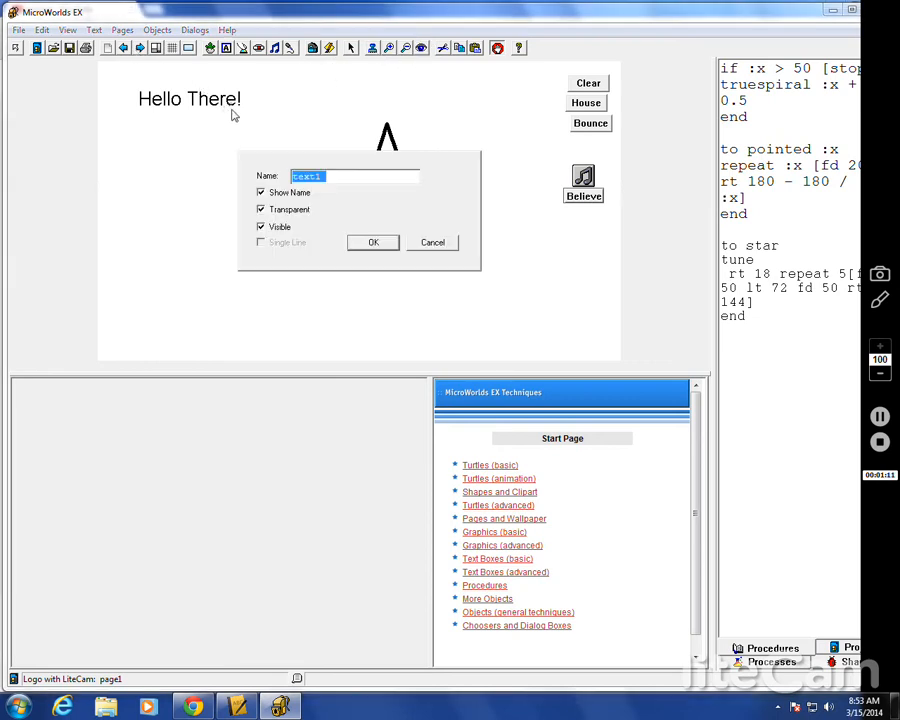
mouse_move(378, 244)
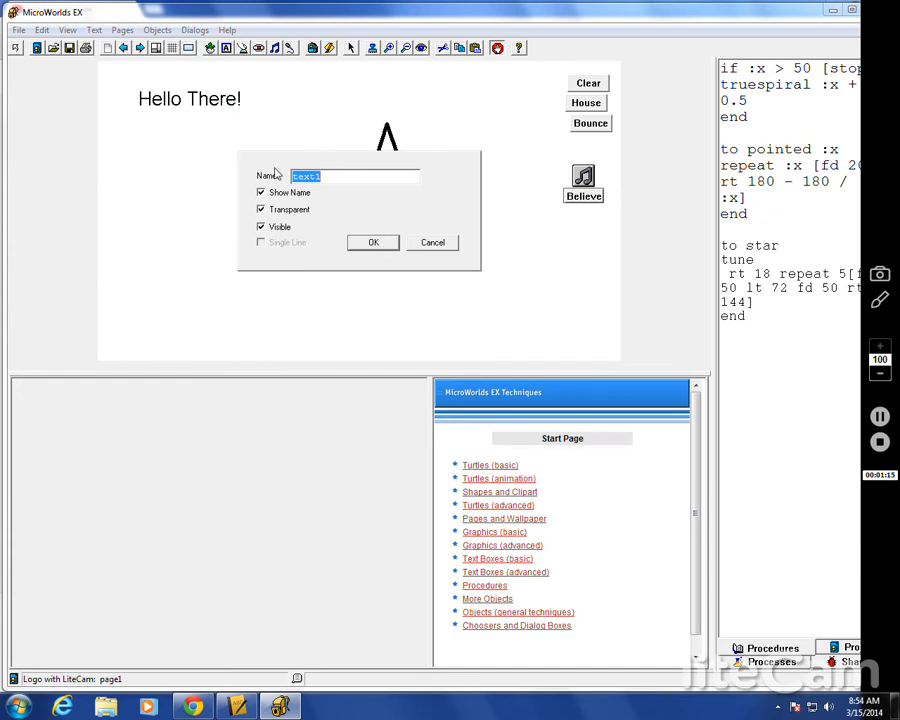
Rename the text box from text1 to 'Hello' in its properties dialog.
text(Hello)
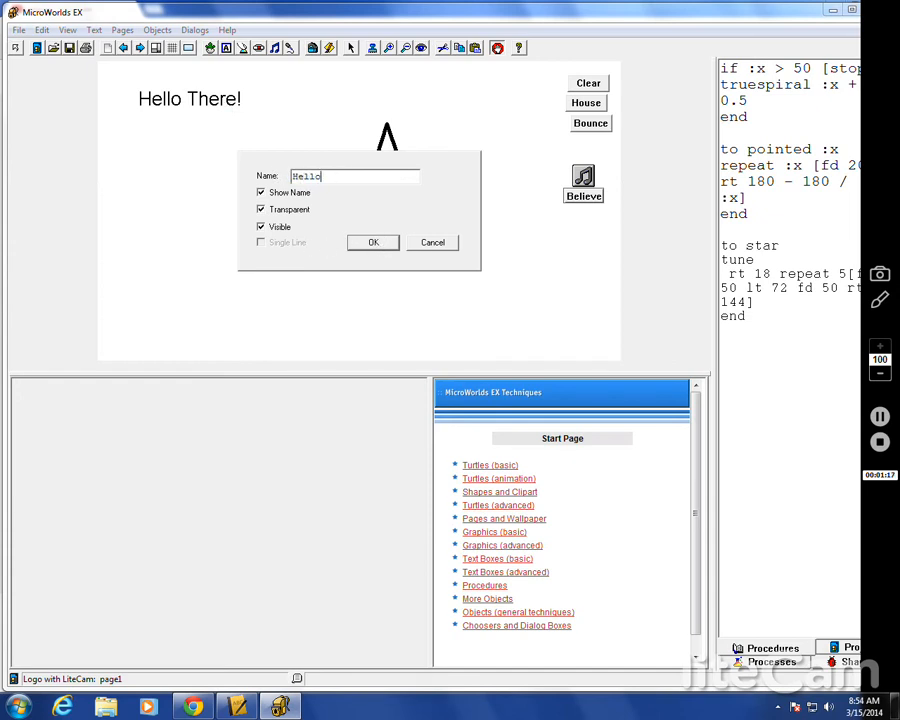
click(373, 242)
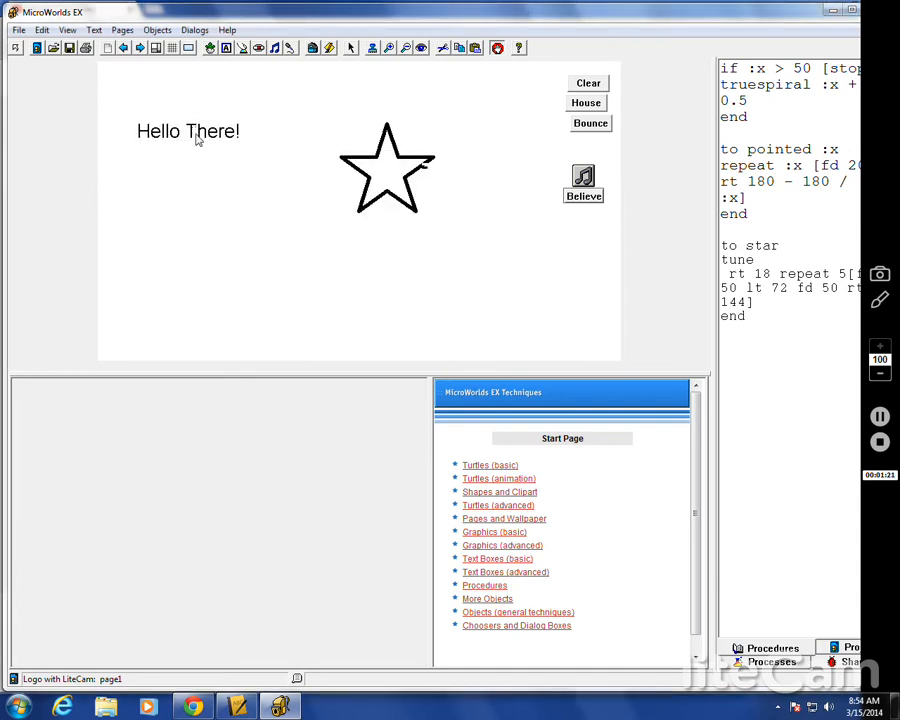
right_click(200, 150)
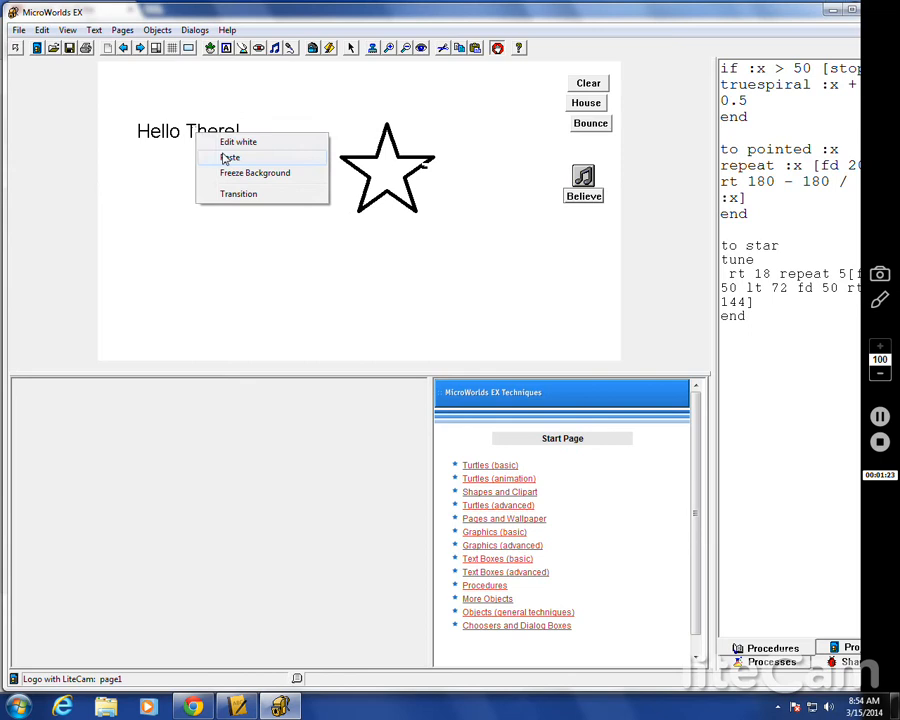
mouse_move(240, 194)
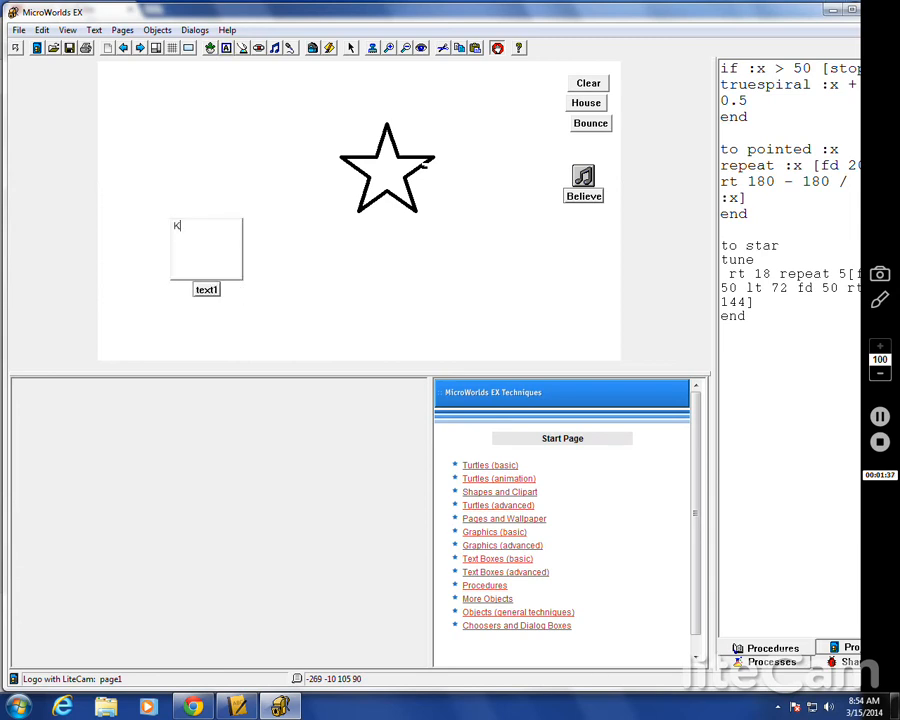
Type 'Knowledge' in a new text box and move it to the page's lower right.
text(now)
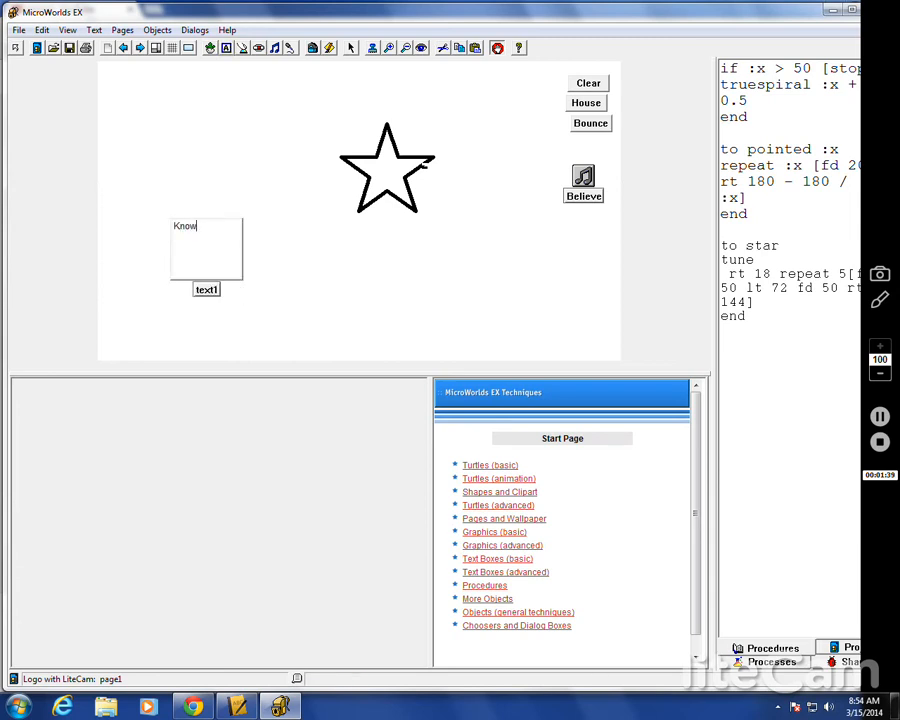
text(ledge)
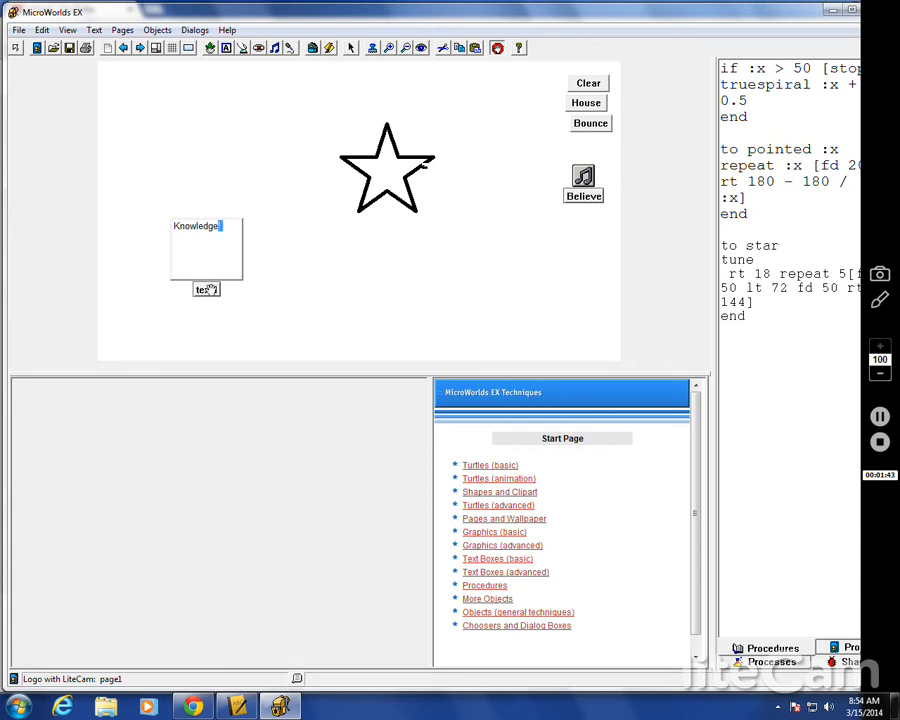
drag(206, 250, 495, 260)
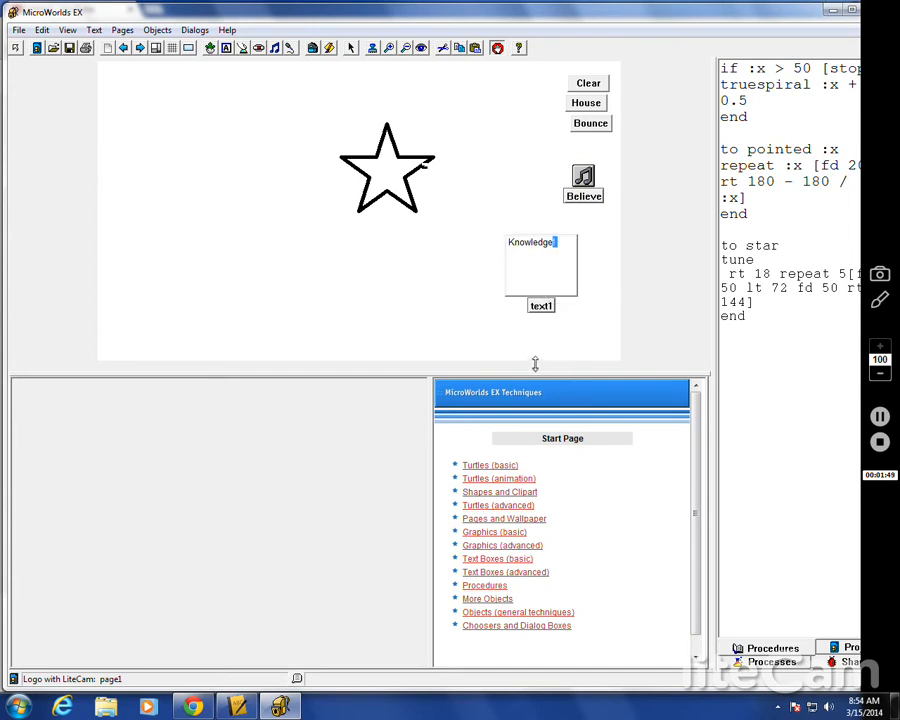
mouse_move(510, 402)
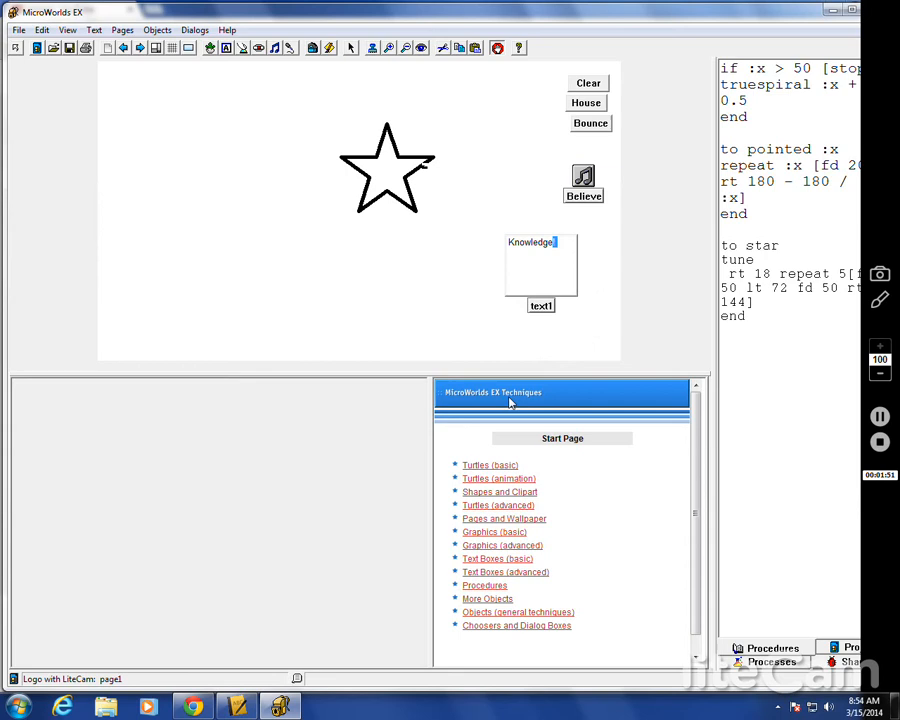
mouse_move(277, 66)
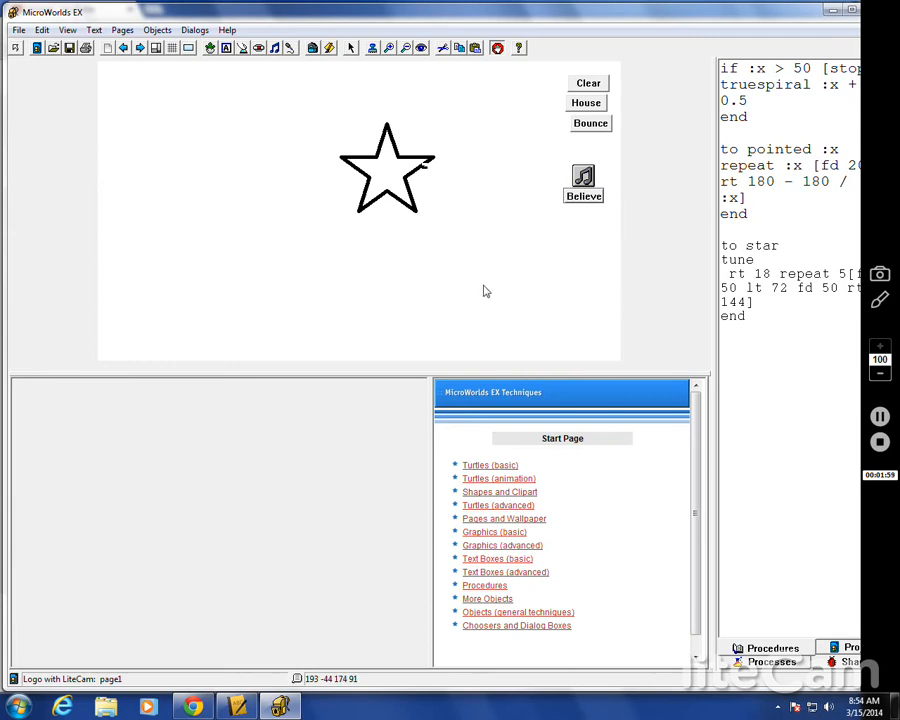
mouse_move(104, 64)
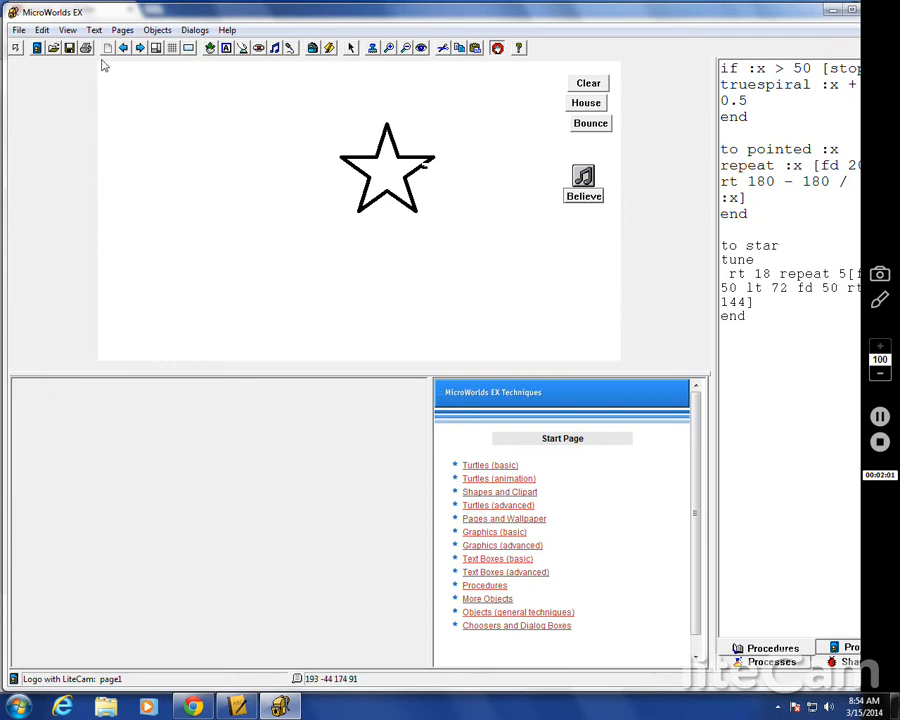
Run announce "Hello in the Command Center and dismiss the Hello message.
click(94, 29)
text(cg)
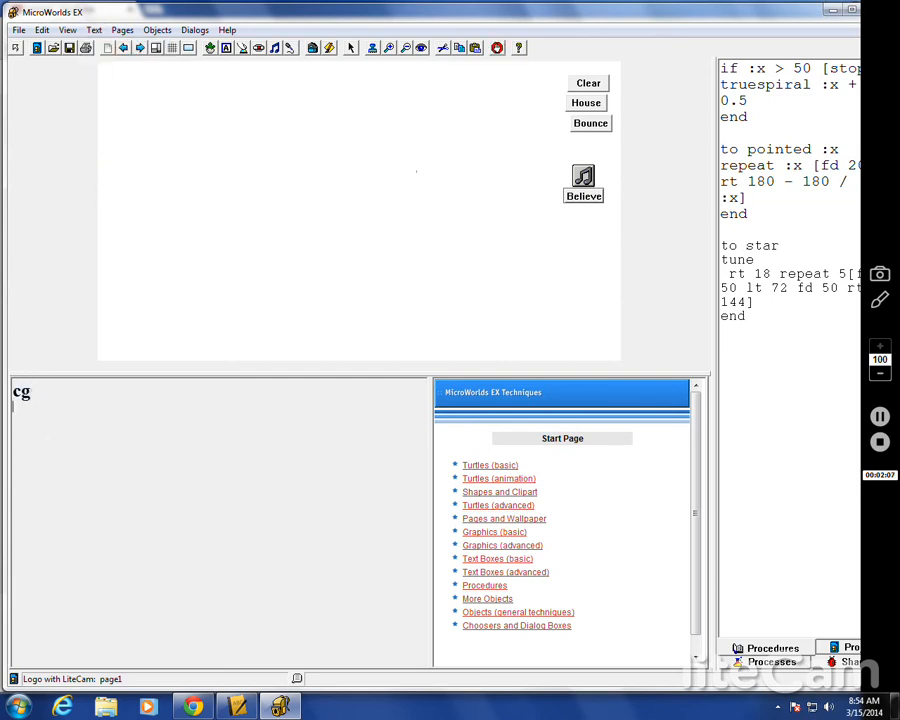
text(annou)
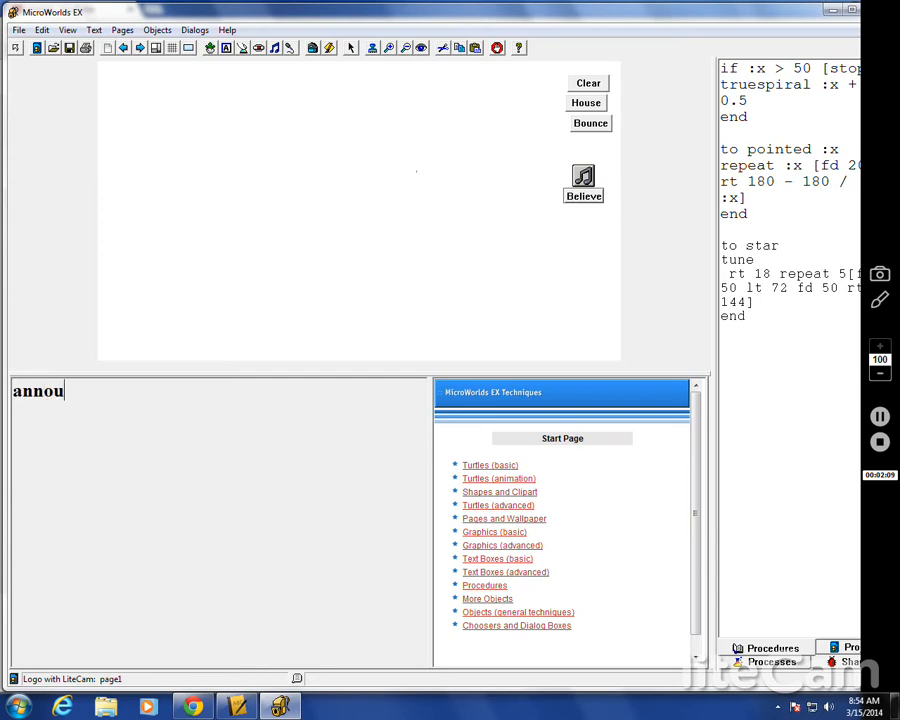
text(nce ")
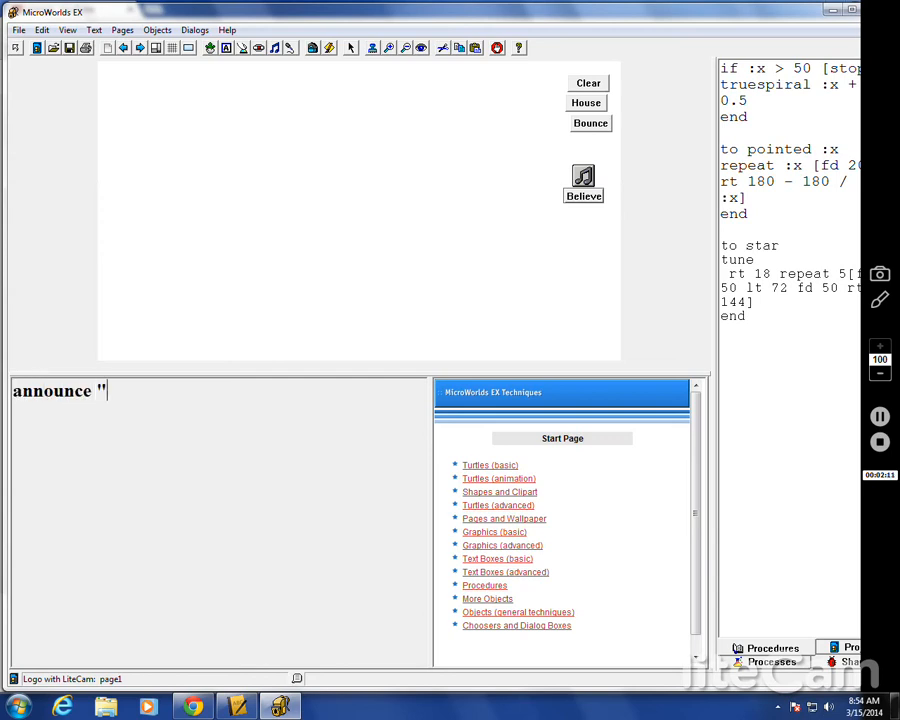
text(Hello)
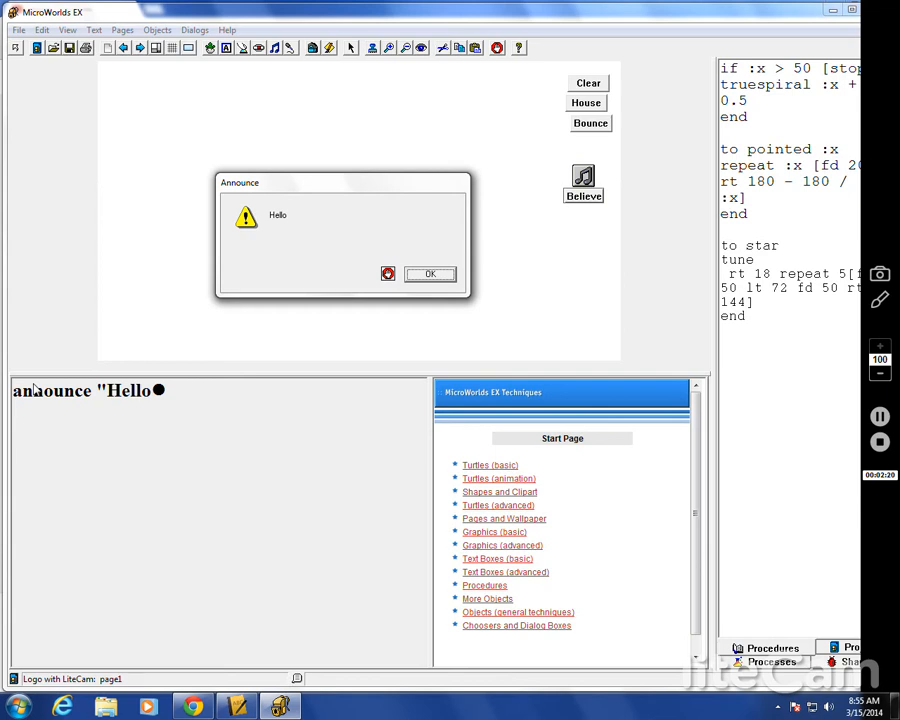
mouse_move(281, 221)
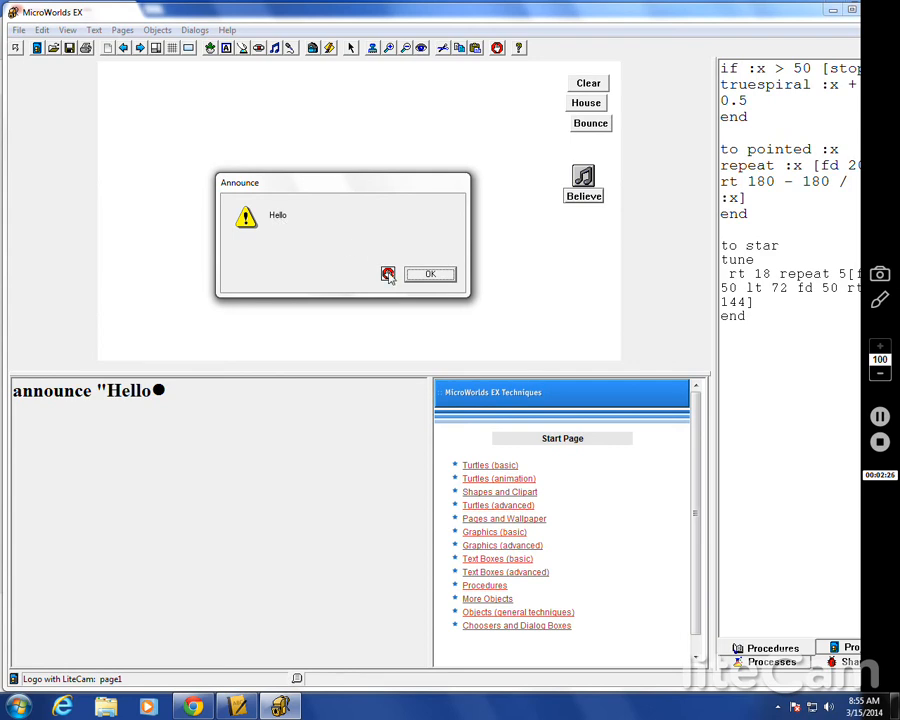
click(429, 274)
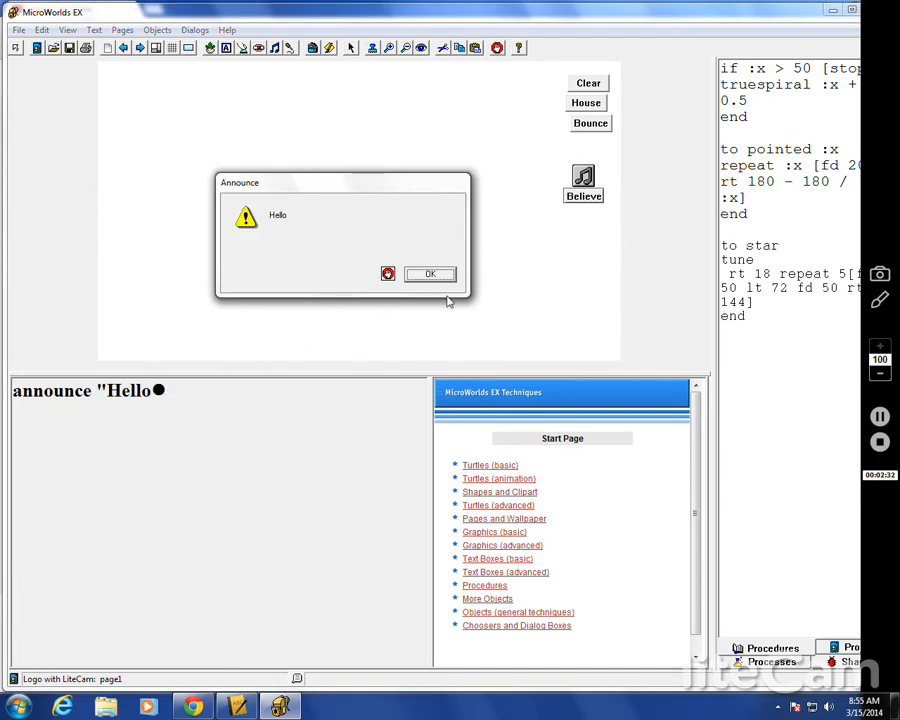
click(429, 273)
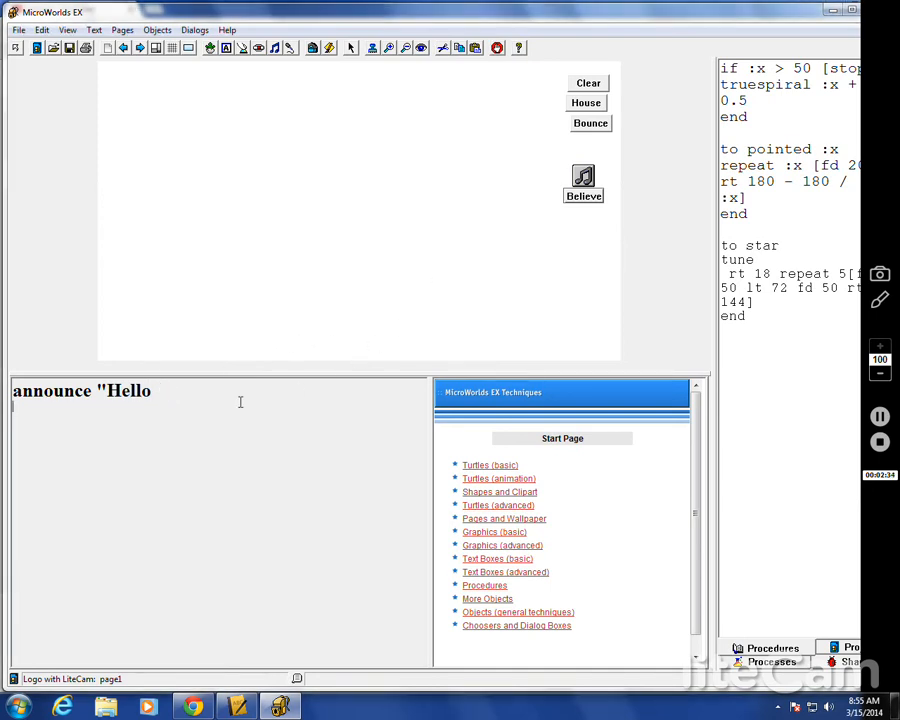
mouse_move(221, 414)
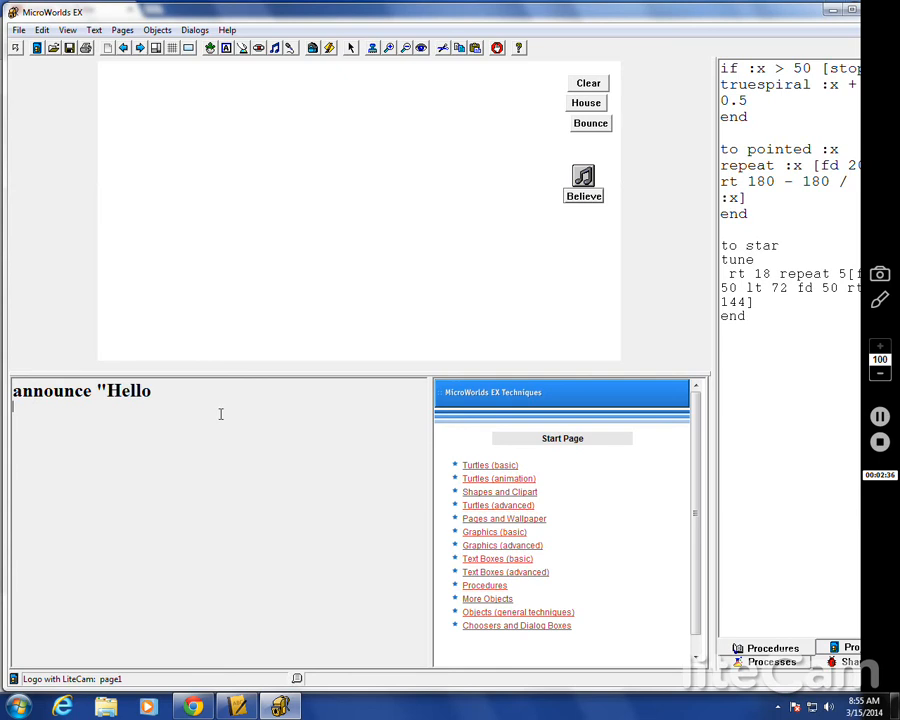
mouse_move(157, 390)
text( S)
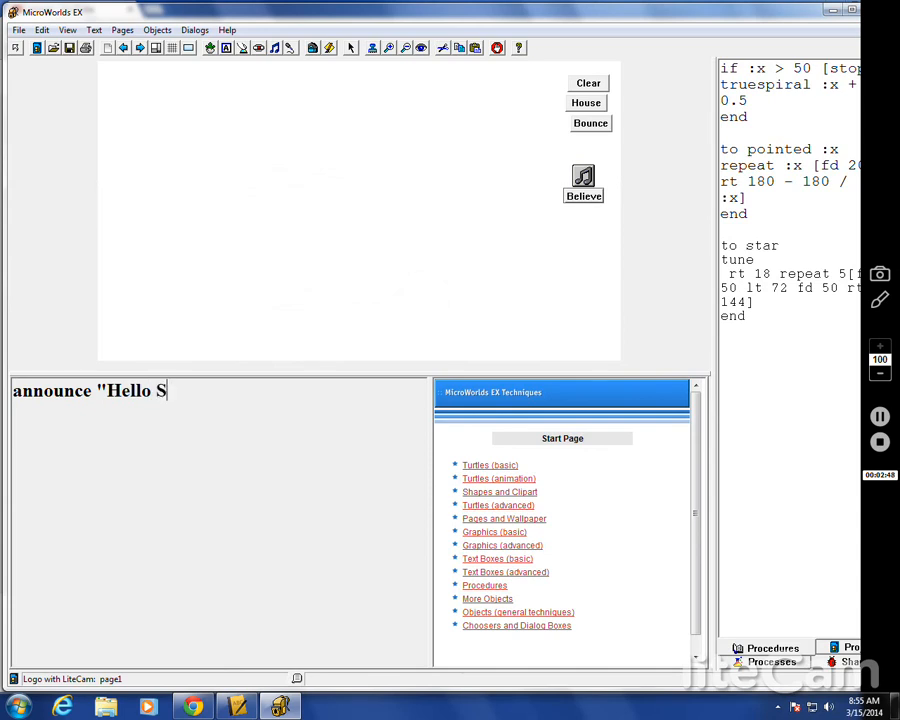
Run announce [Hello Start] and close the resulting Hello Start message.
text(tart)
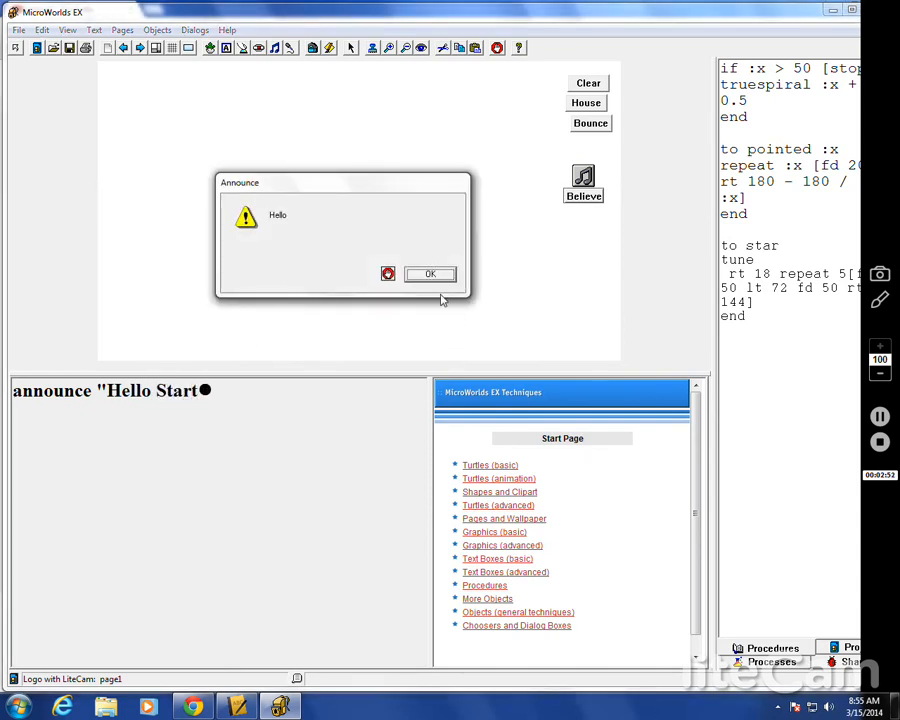
click(429, 274)
text([)
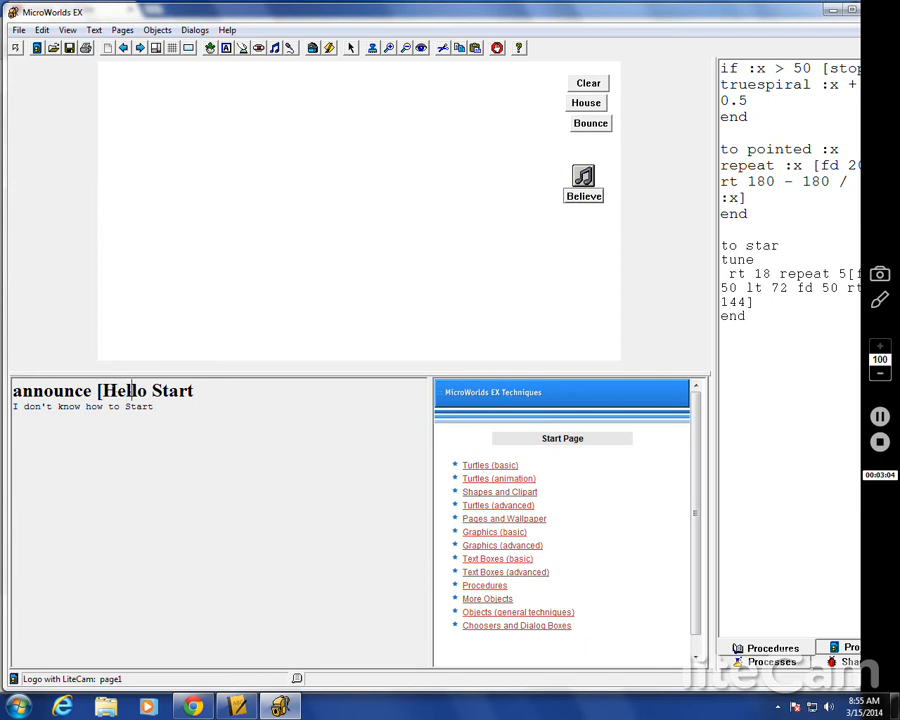
text(])
key(Return)
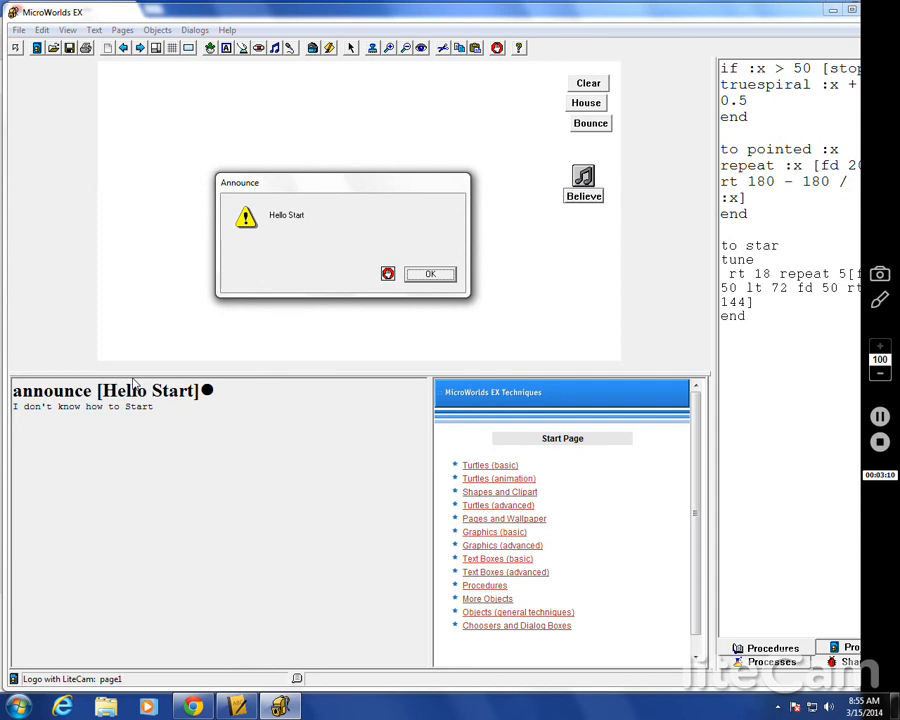
mouse_move(190, 345)
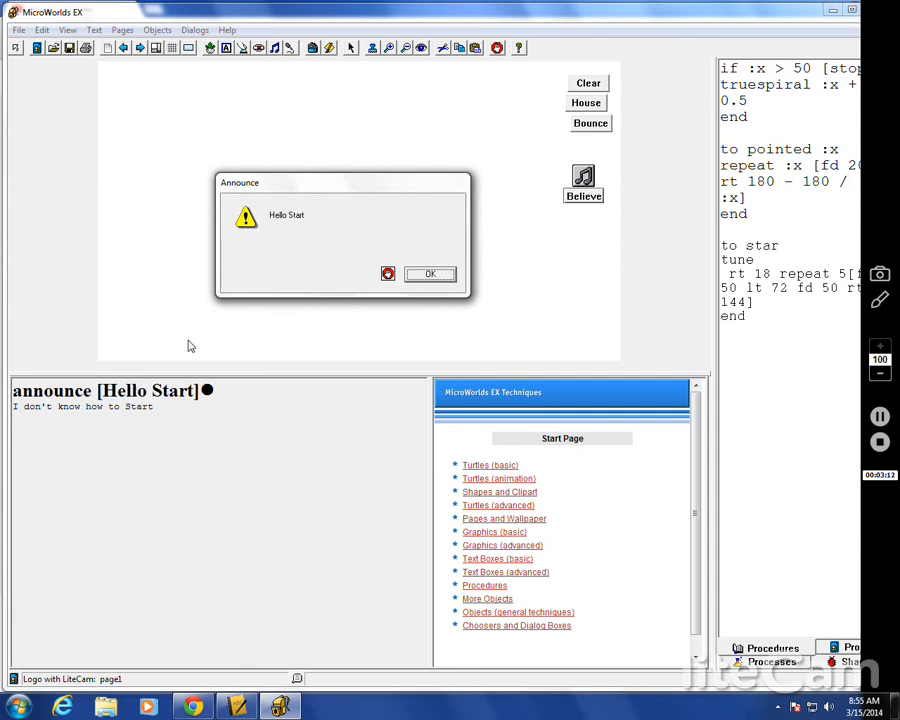
click(429, 274)
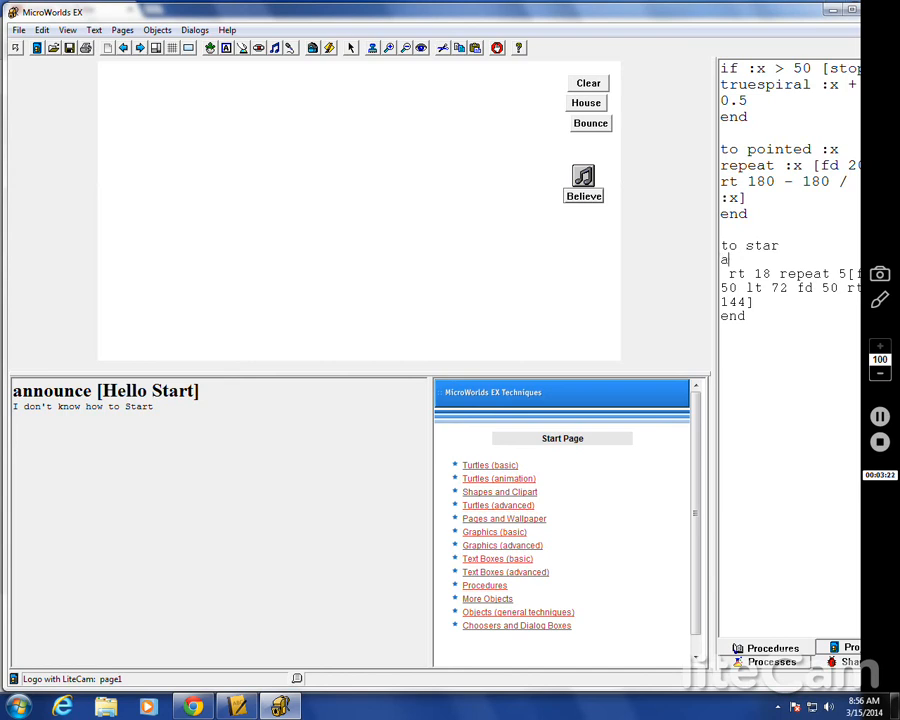
Replace the star procedure's tune line with announce [Hello Start], then run star.
text(announce ")
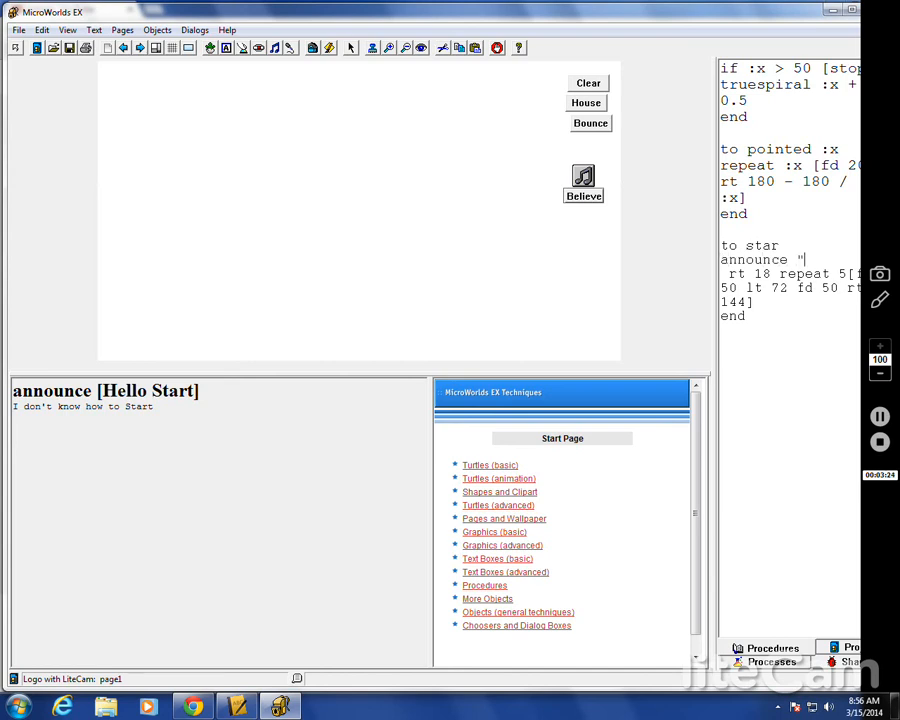
text([Hello)
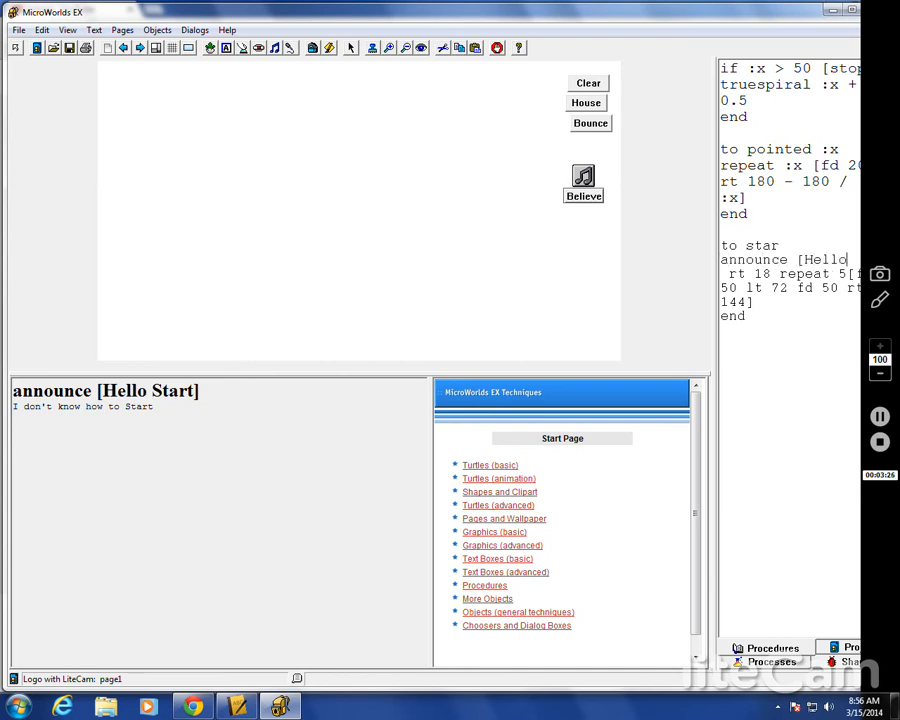
text(Stare)
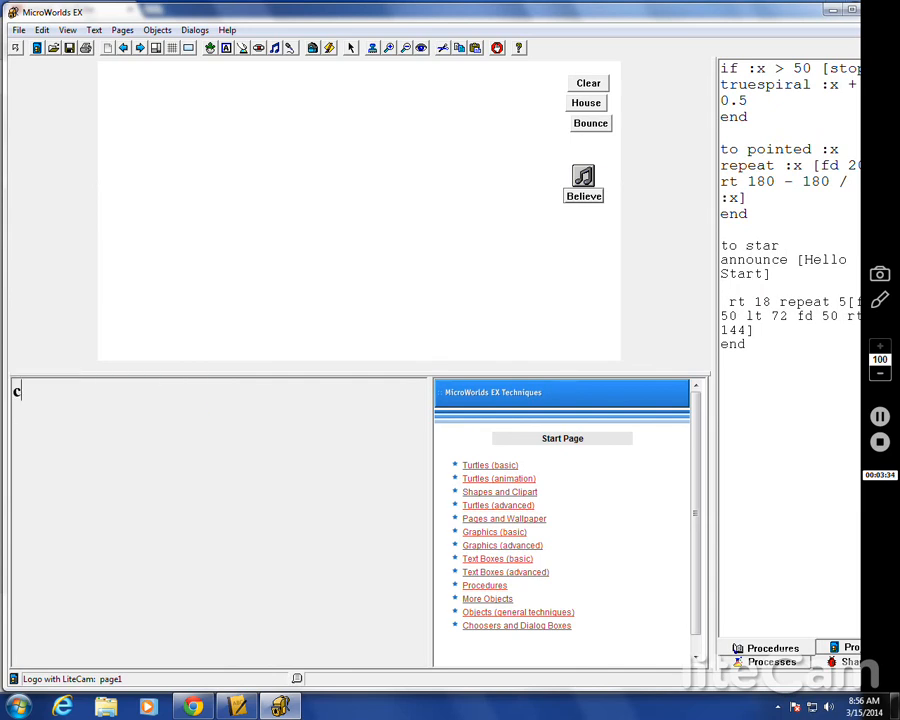
text(tar)
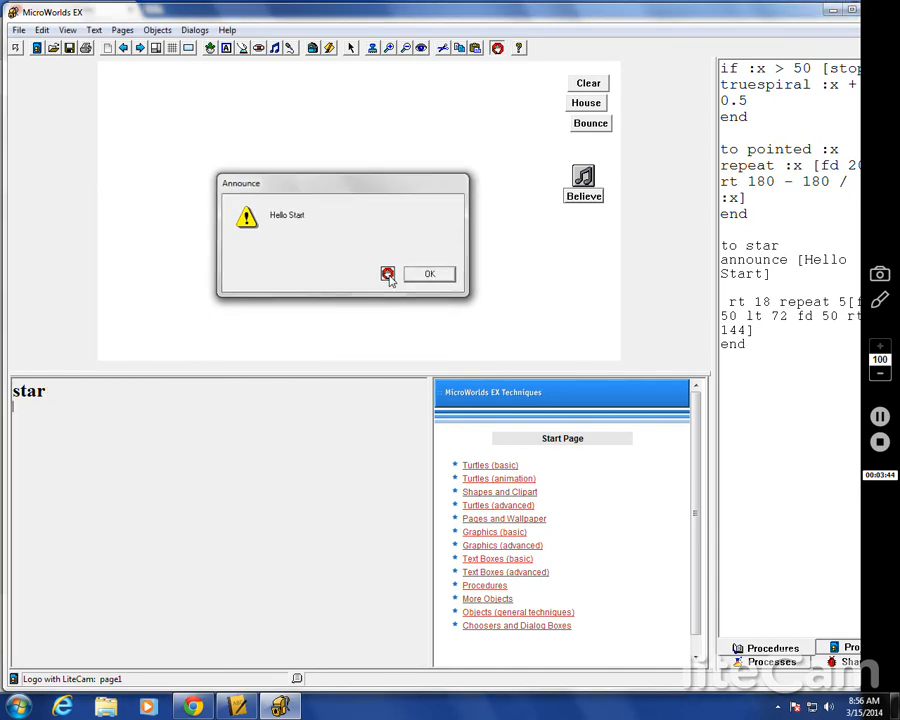
click(429, 274)
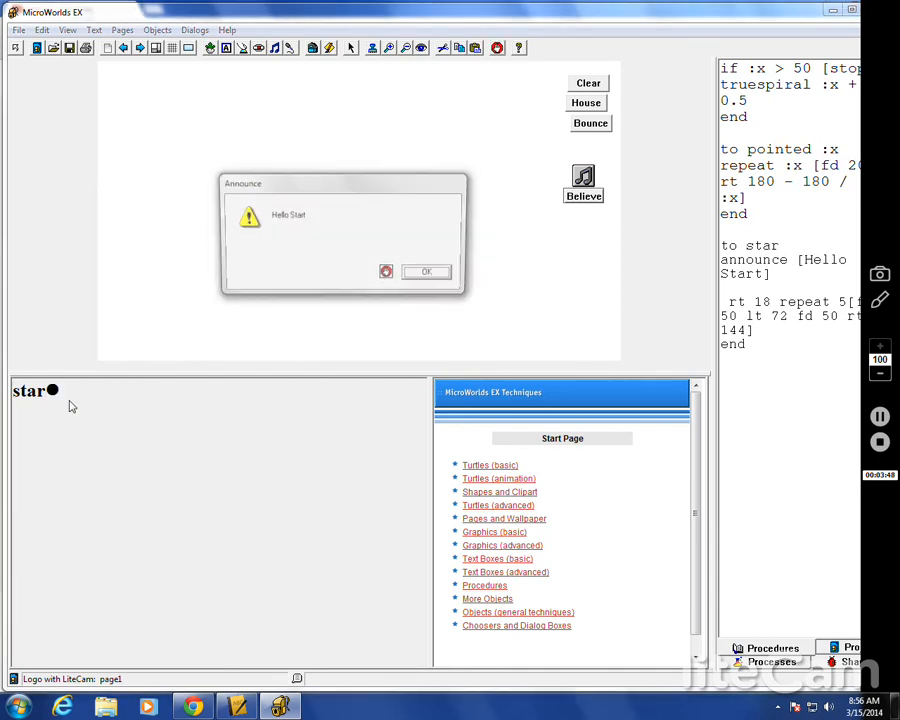
click(426, 271)
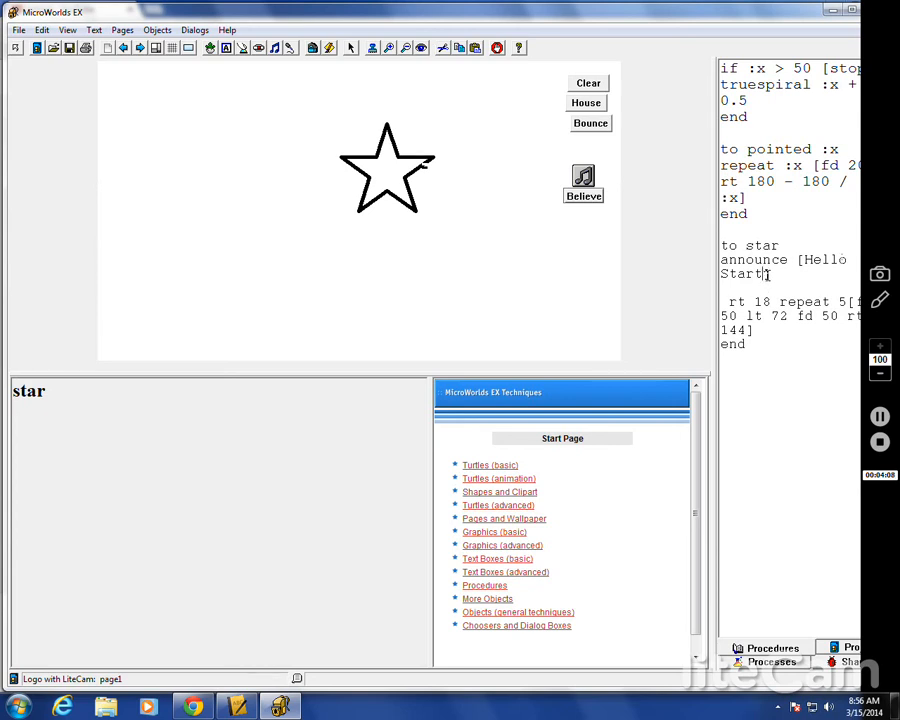
Add extra words inside the announce brackets, run cg star, and dismiss the message.
text(jojojj)
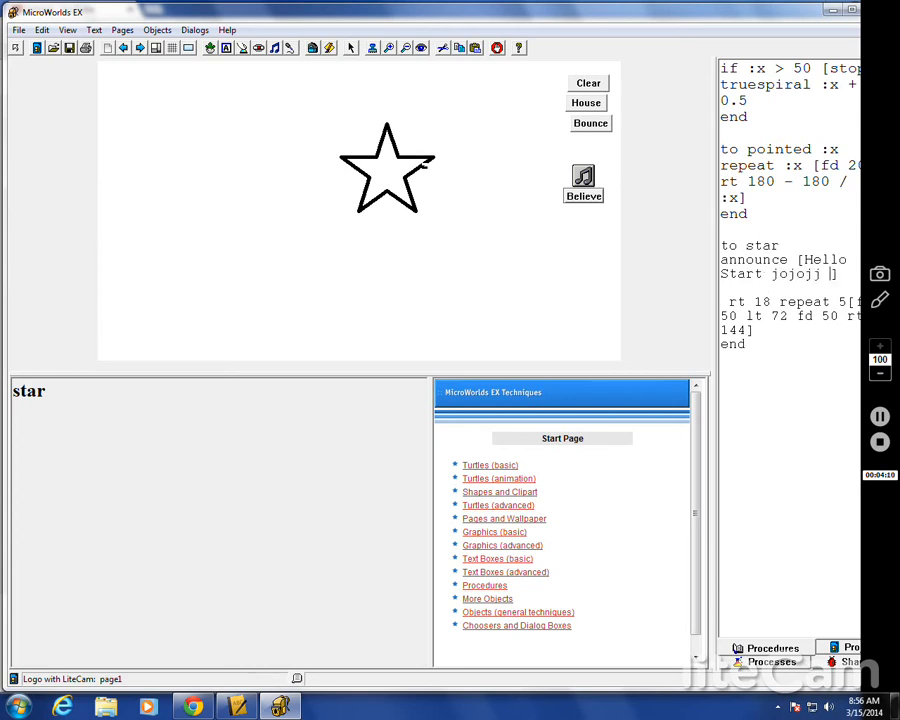
text(jii kdjkdko kkjd)
click(220, 391)
text(cg )
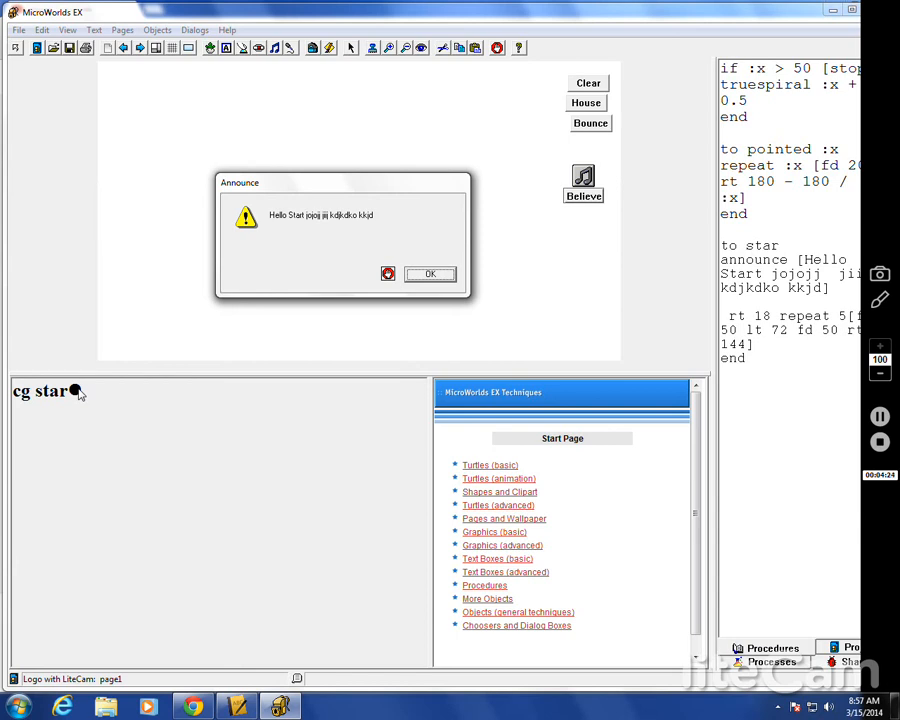
click(429, 274)
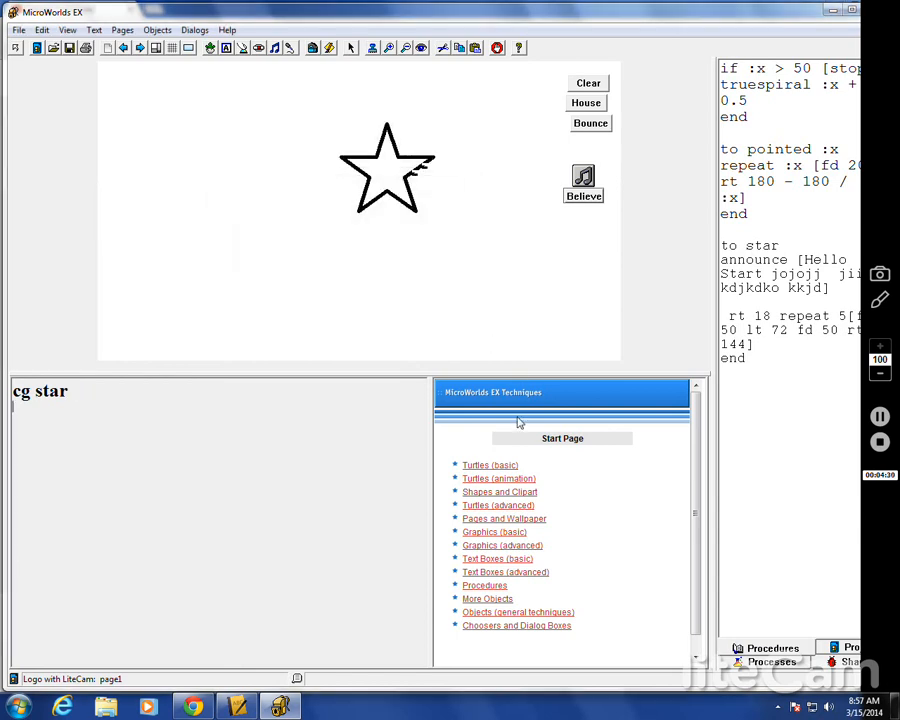